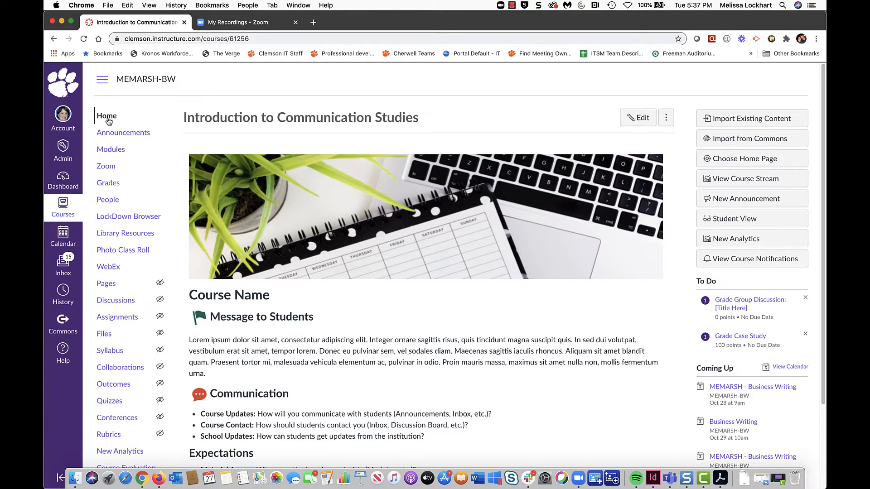
{"action": "mouse_move", "coordinate": [106, 166]}
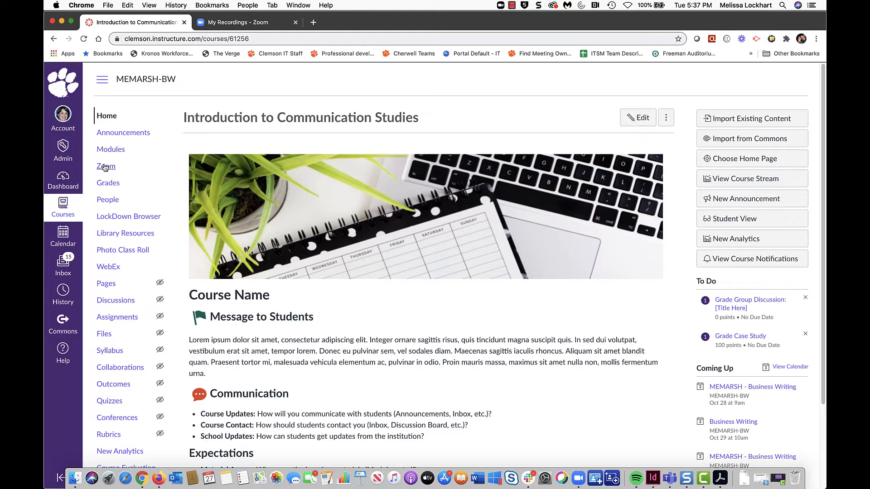
Step: Open the Aug 10 afternoon MEMARSH - Business Writing recording from the course's Zoom Cloud Recordings
{"action": "left_click", "coordinate": [106, 166]}
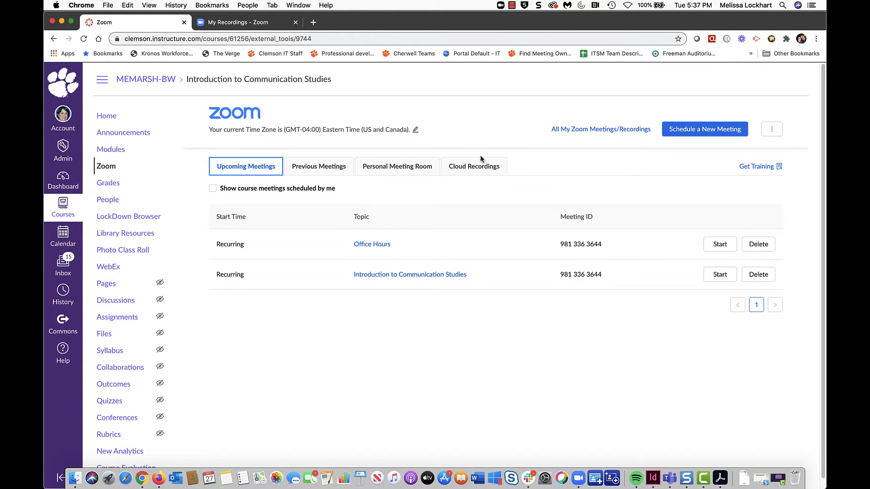
{"action": "left_click", "coordinate": [474, 166]}
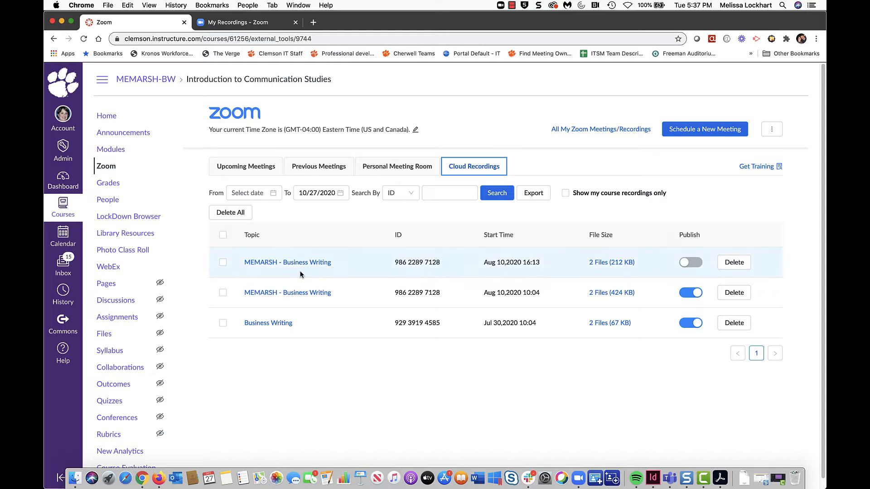
{"action": "left_click", "coordinate": [288, 262]}
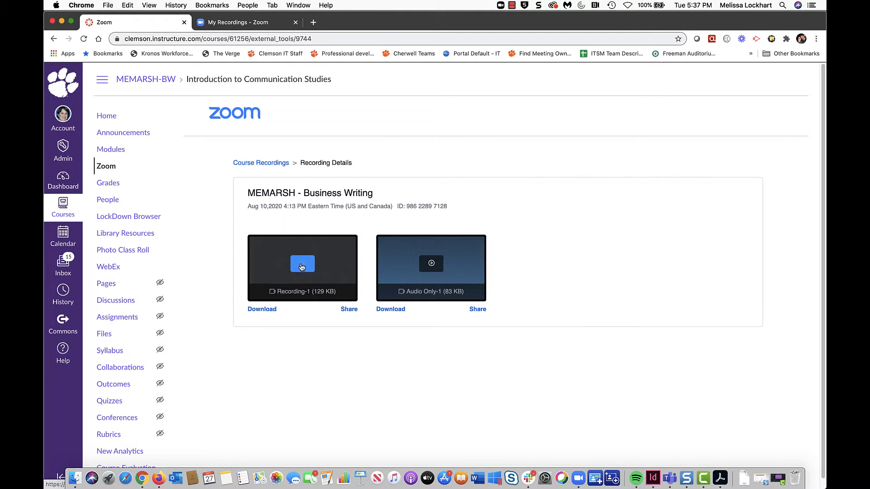
Step: Play the Business Writing video recording in Zoom's web player
{"action": "left_click", "coordinate": [302, 264]}
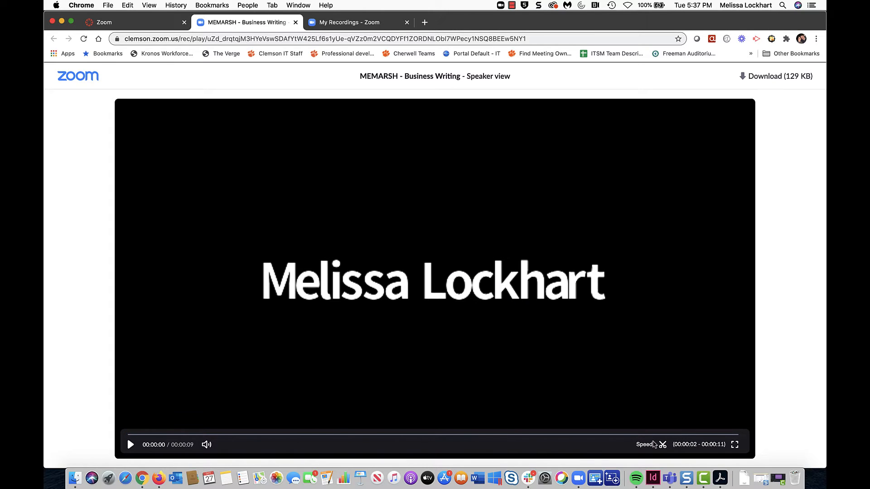
{"action": "mouse_move", "coordinate": [662, 444]}
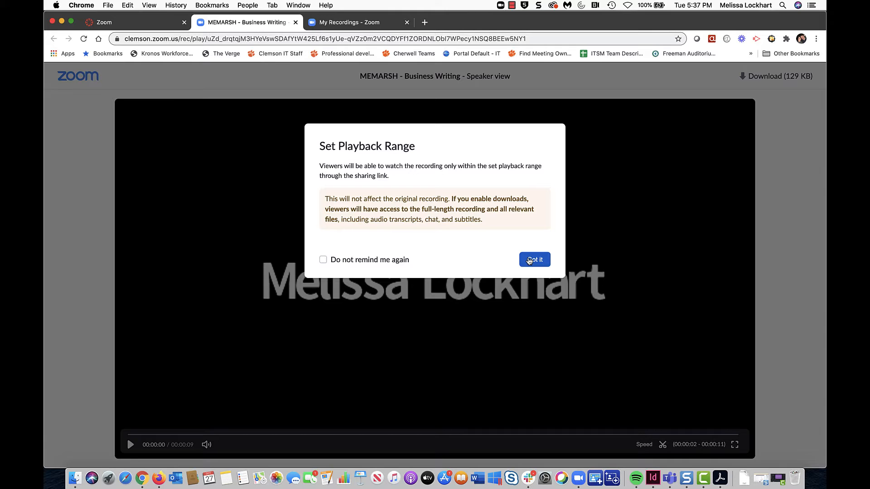
Step: Dismiss the range notice and save the Business Writing playback range of 0:01–0:11
{"action": "left_click", "coordinate": [534, 260]}
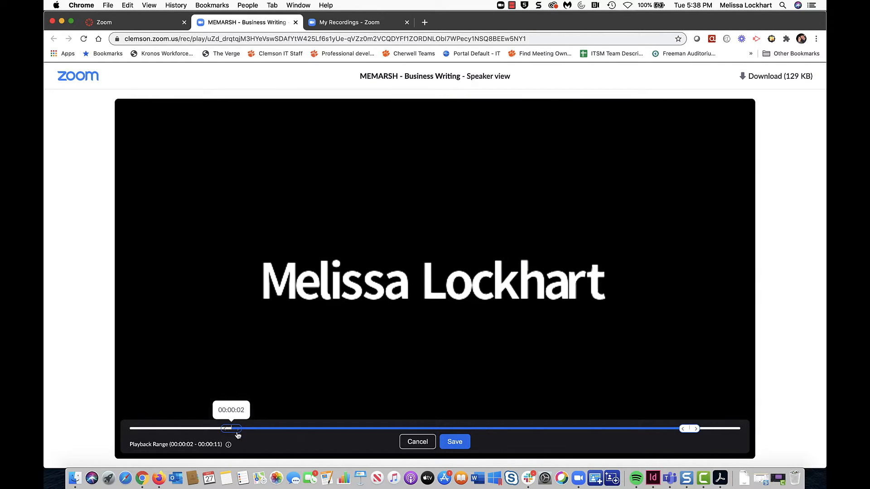
{"action": "mouse_move", "coordinate": [615, 453]}
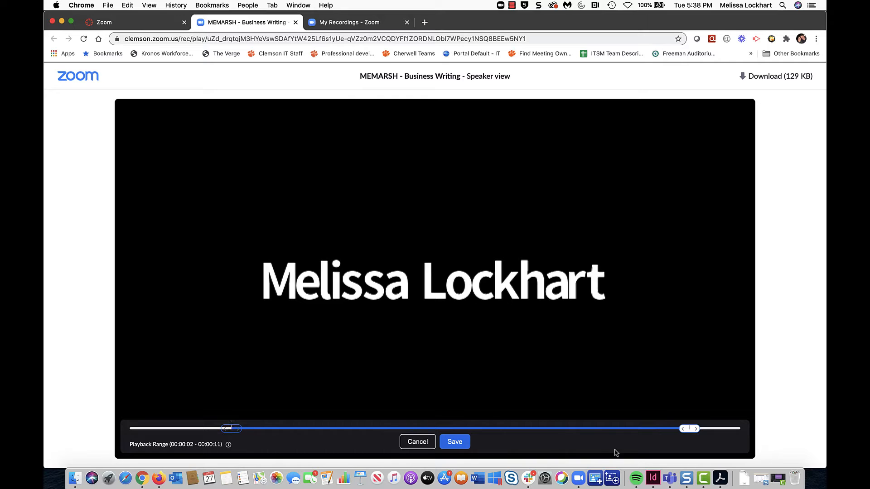
{"action": "mouse_move", "coordinate": [697, 432]}
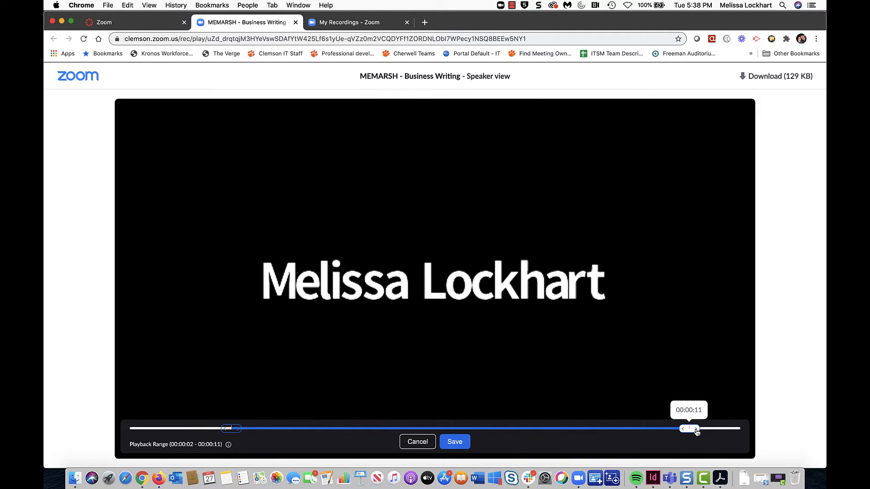
{"action": "mouse_move", "coordinate": [186, 435]}
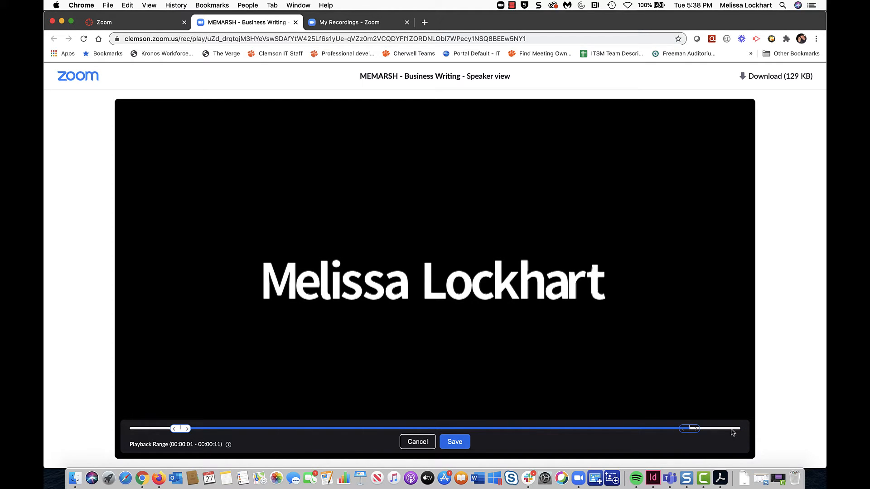
{"action": "left_click", "coordinate": [454, 442]}
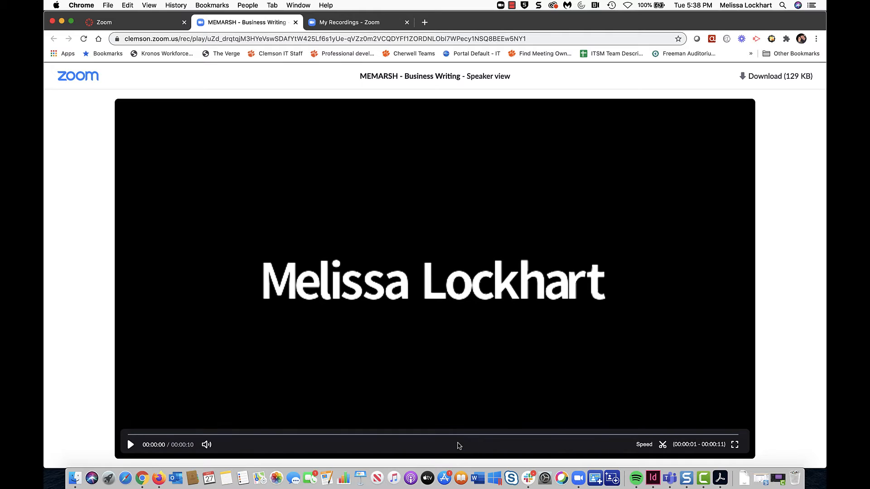
{"action": "mouse_move", "coordinate": [241, 49]}
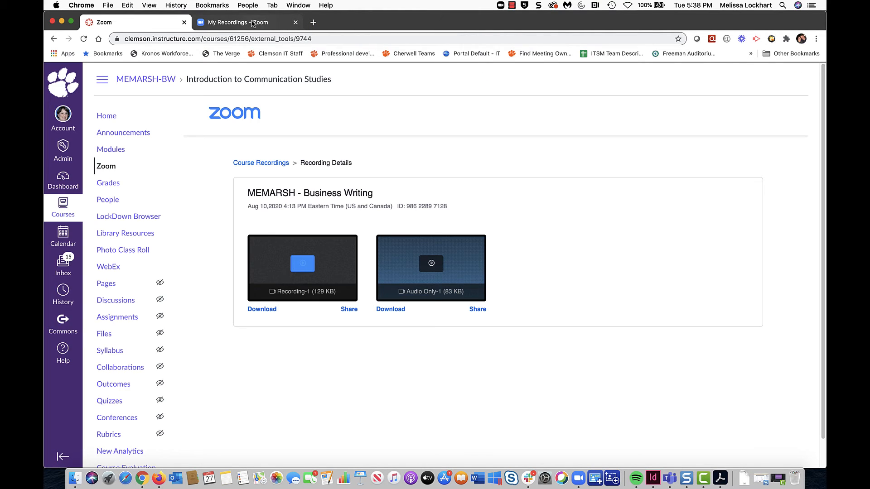
Step: Play Melissa Lockhart's Aug 26 Personal Meeting Room recording from My Recordings
{"action": "left_click", "coordinate": [233, 23]}
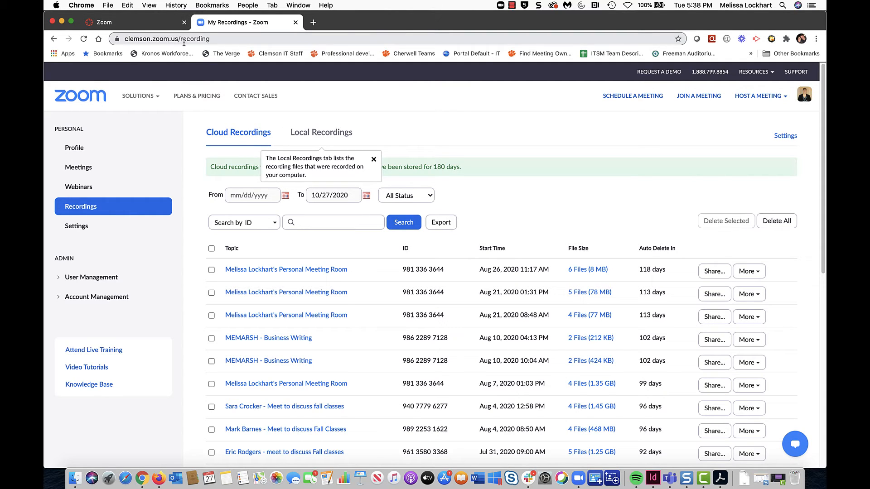
{"action": "mouse_move", "coordinate": [81, 206]}
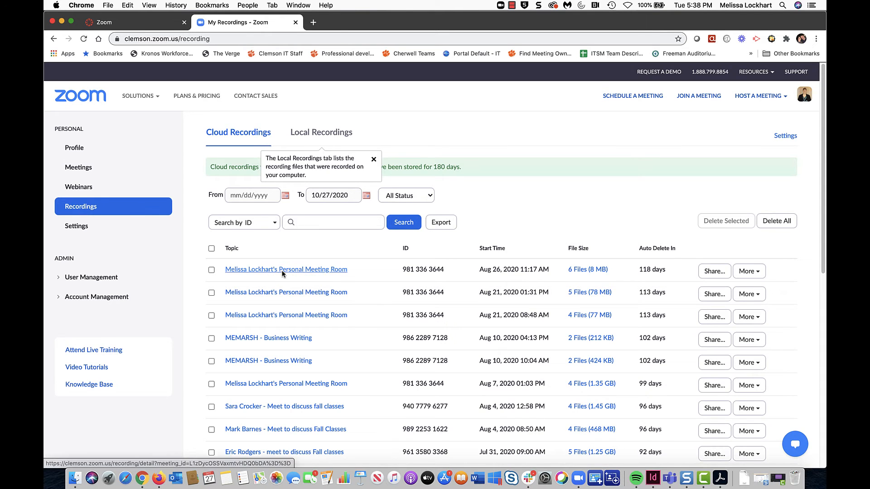
{"action": "left_click", "coordinate": [286, 269]}
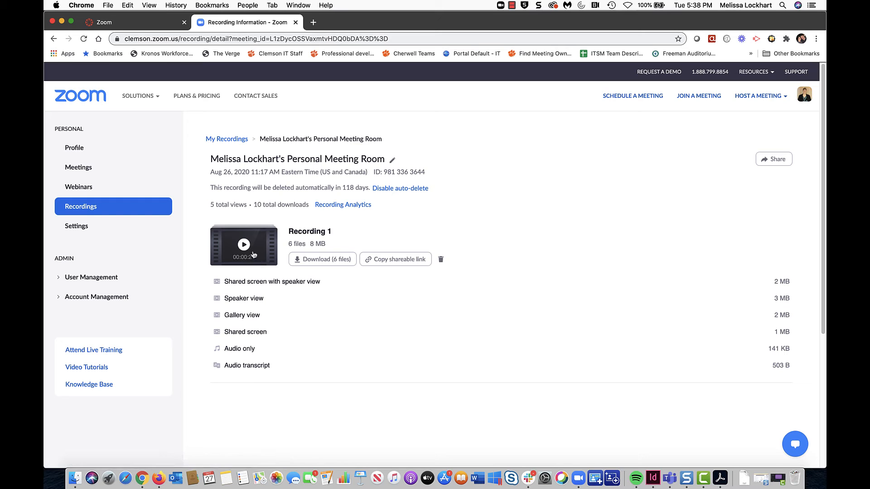
{"action": "left_click", "coordinate": [243, 245]}
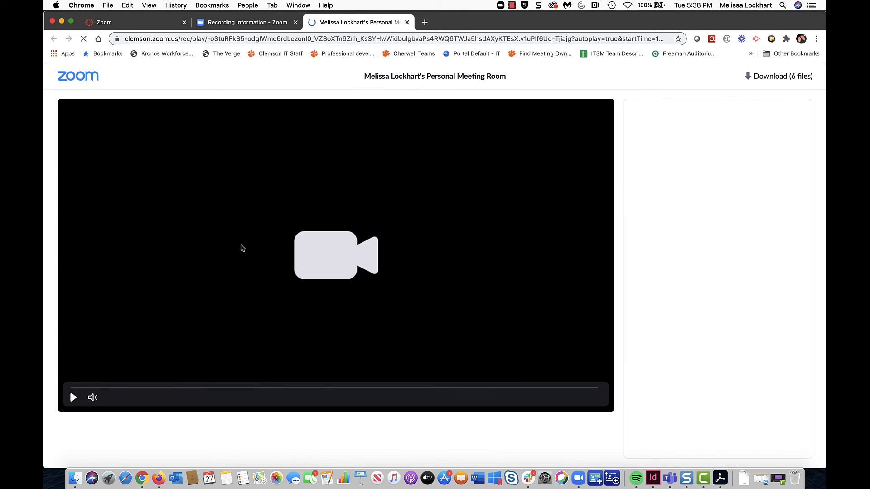
Step: Save a 00:00:01–00:00:20 playback range for the Aug 26 Personal Meeting Room recording
{"action": "left_click", "coordinate": [73, 397]}
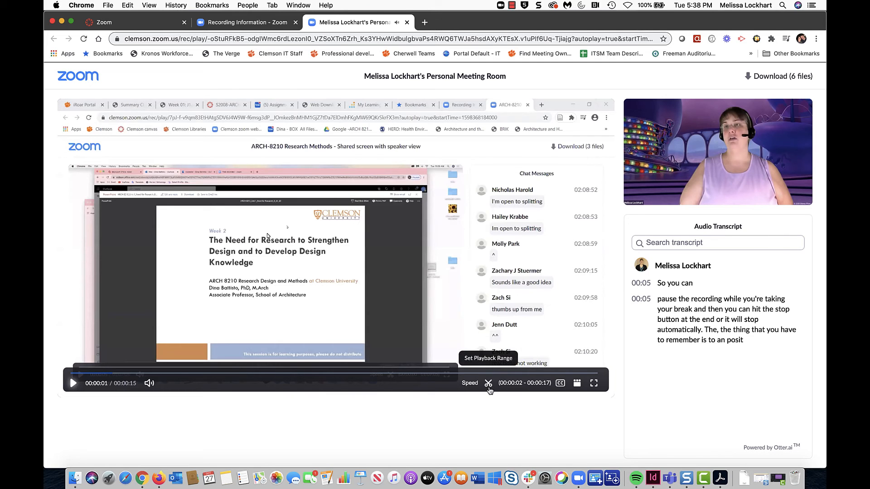
{"action": "left_click", "coordinate": [488, 383]}
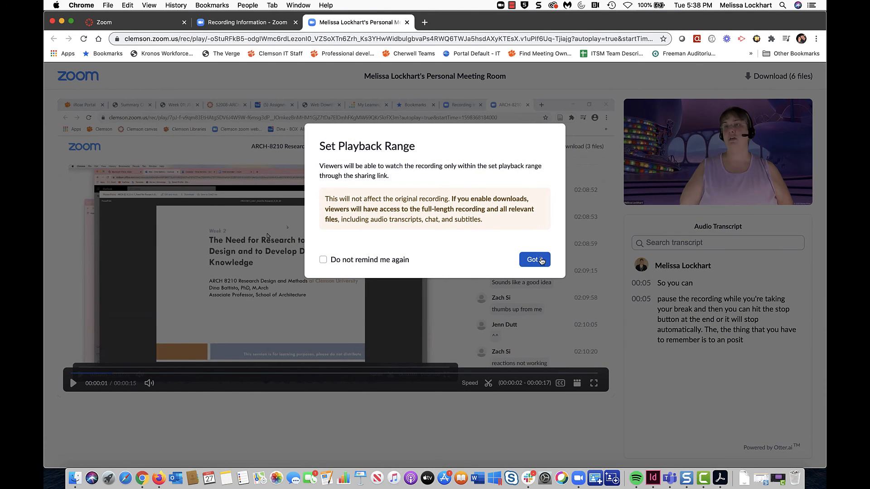
{"action": "left_click", "coordinate": [531, 260]}
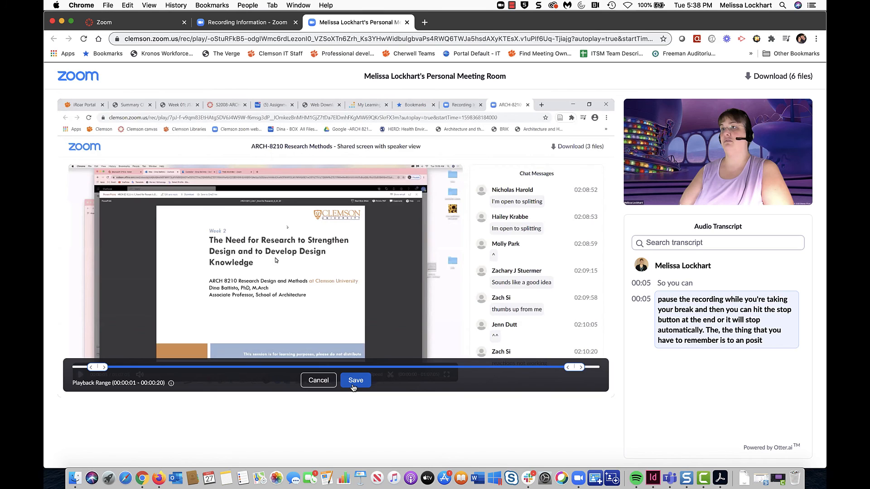
{"action": "mouse_move", "coordinate": [361, 386]}
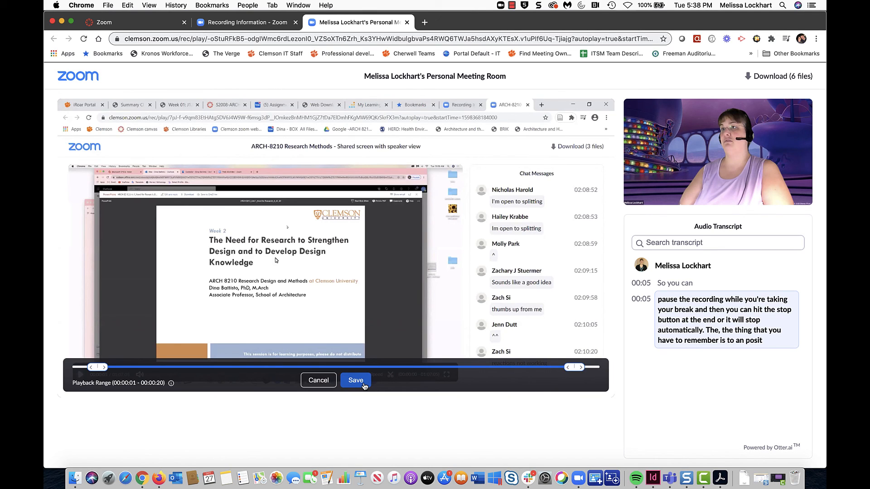
{"action": "left_click", "coordinate": [356, 380]}
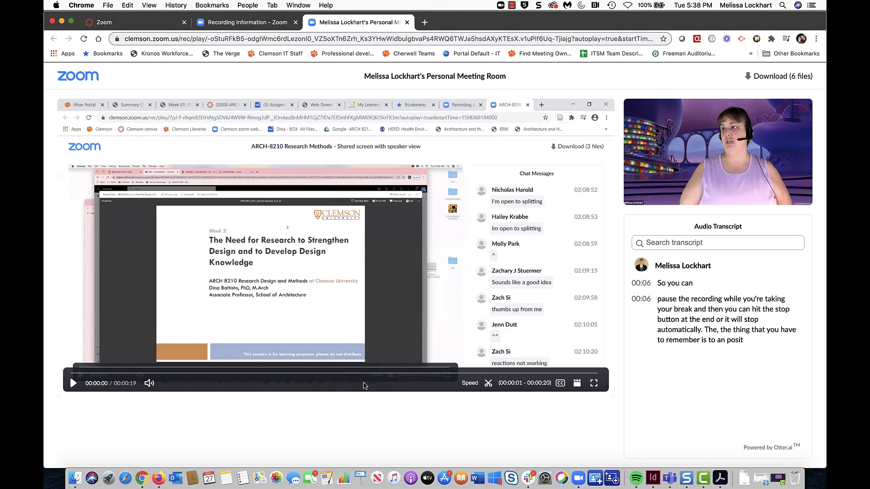
{"action": "mouse_move", "coordinate": [365, 84]}
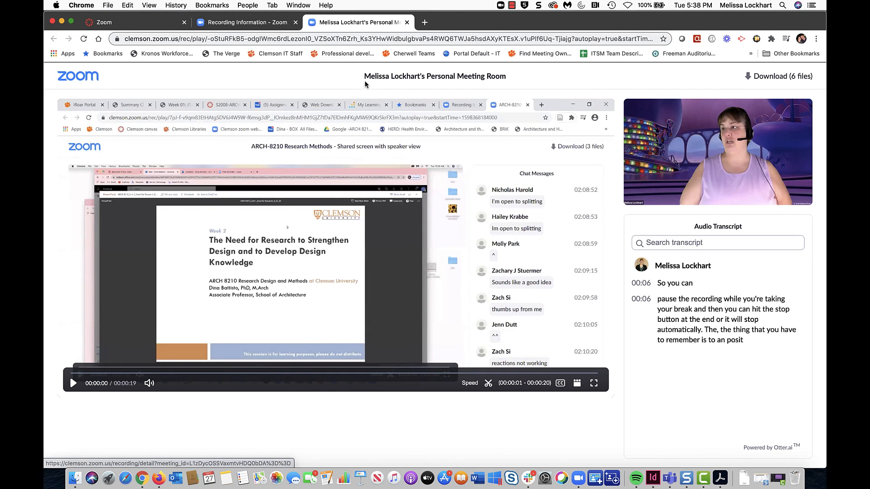